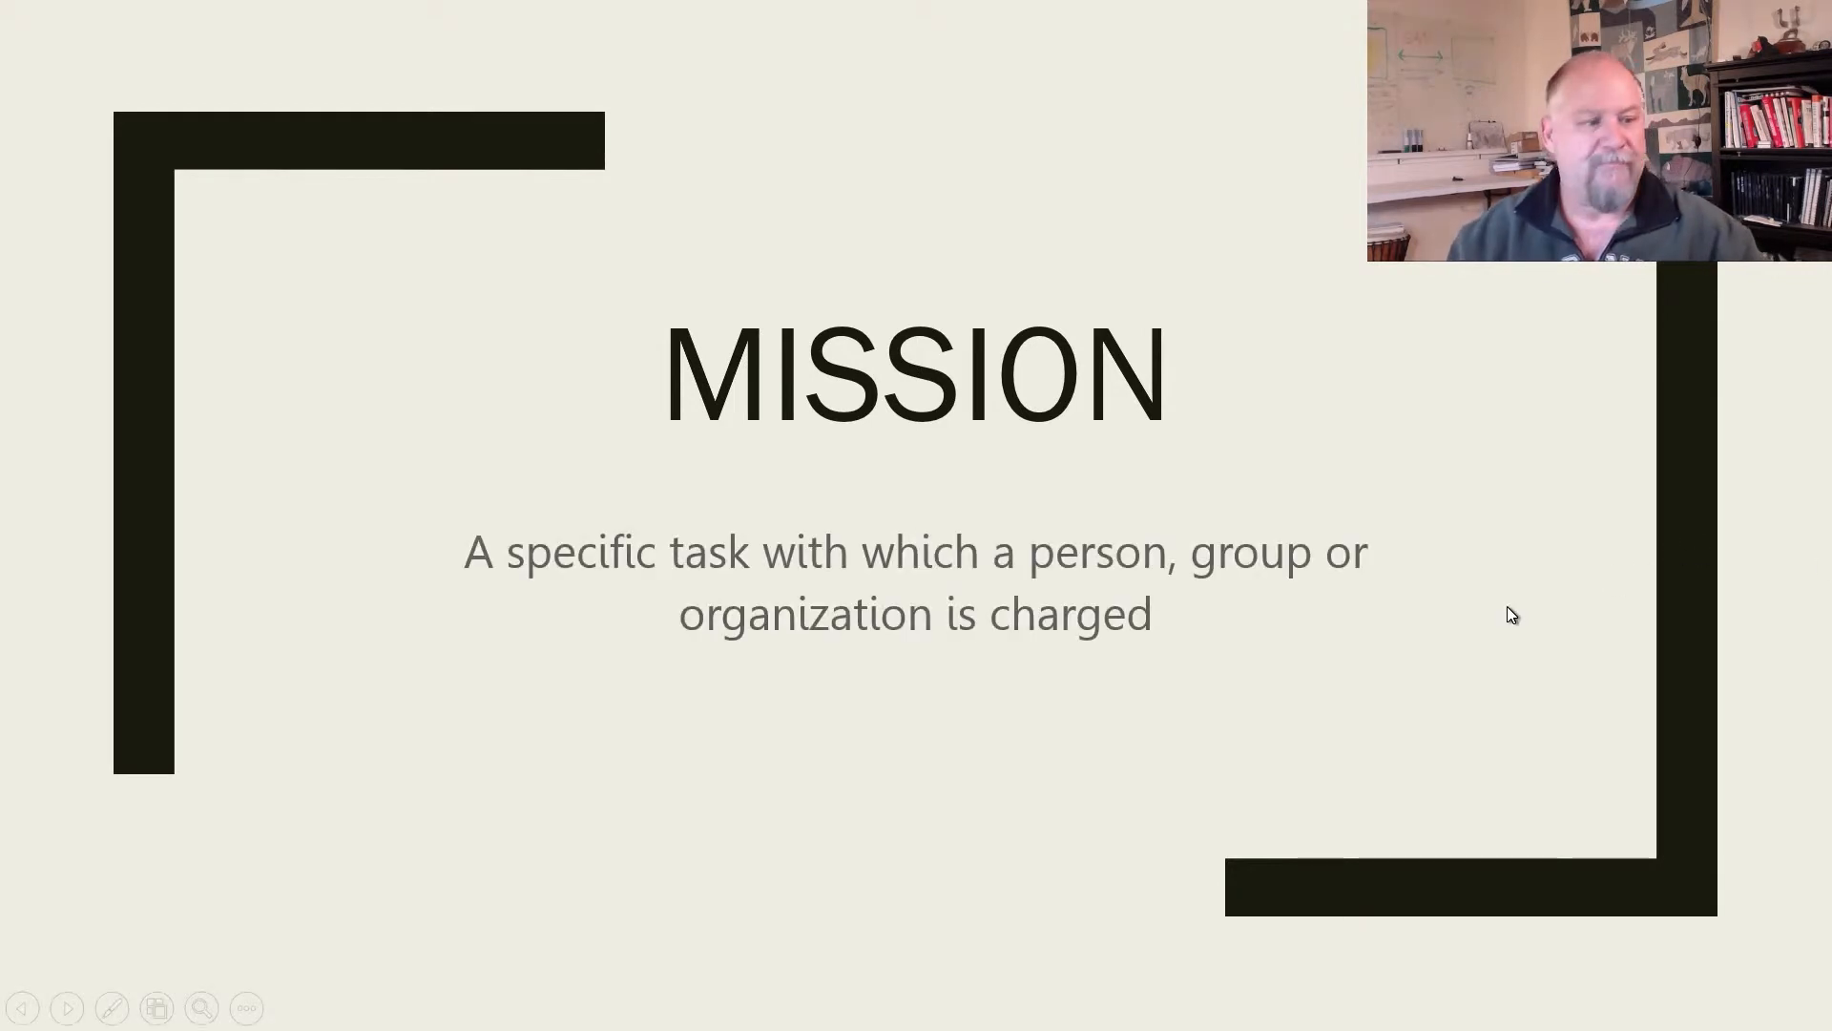
Advance the slideshow from the MISSION slide to the title-only AIM slide
key("Right")
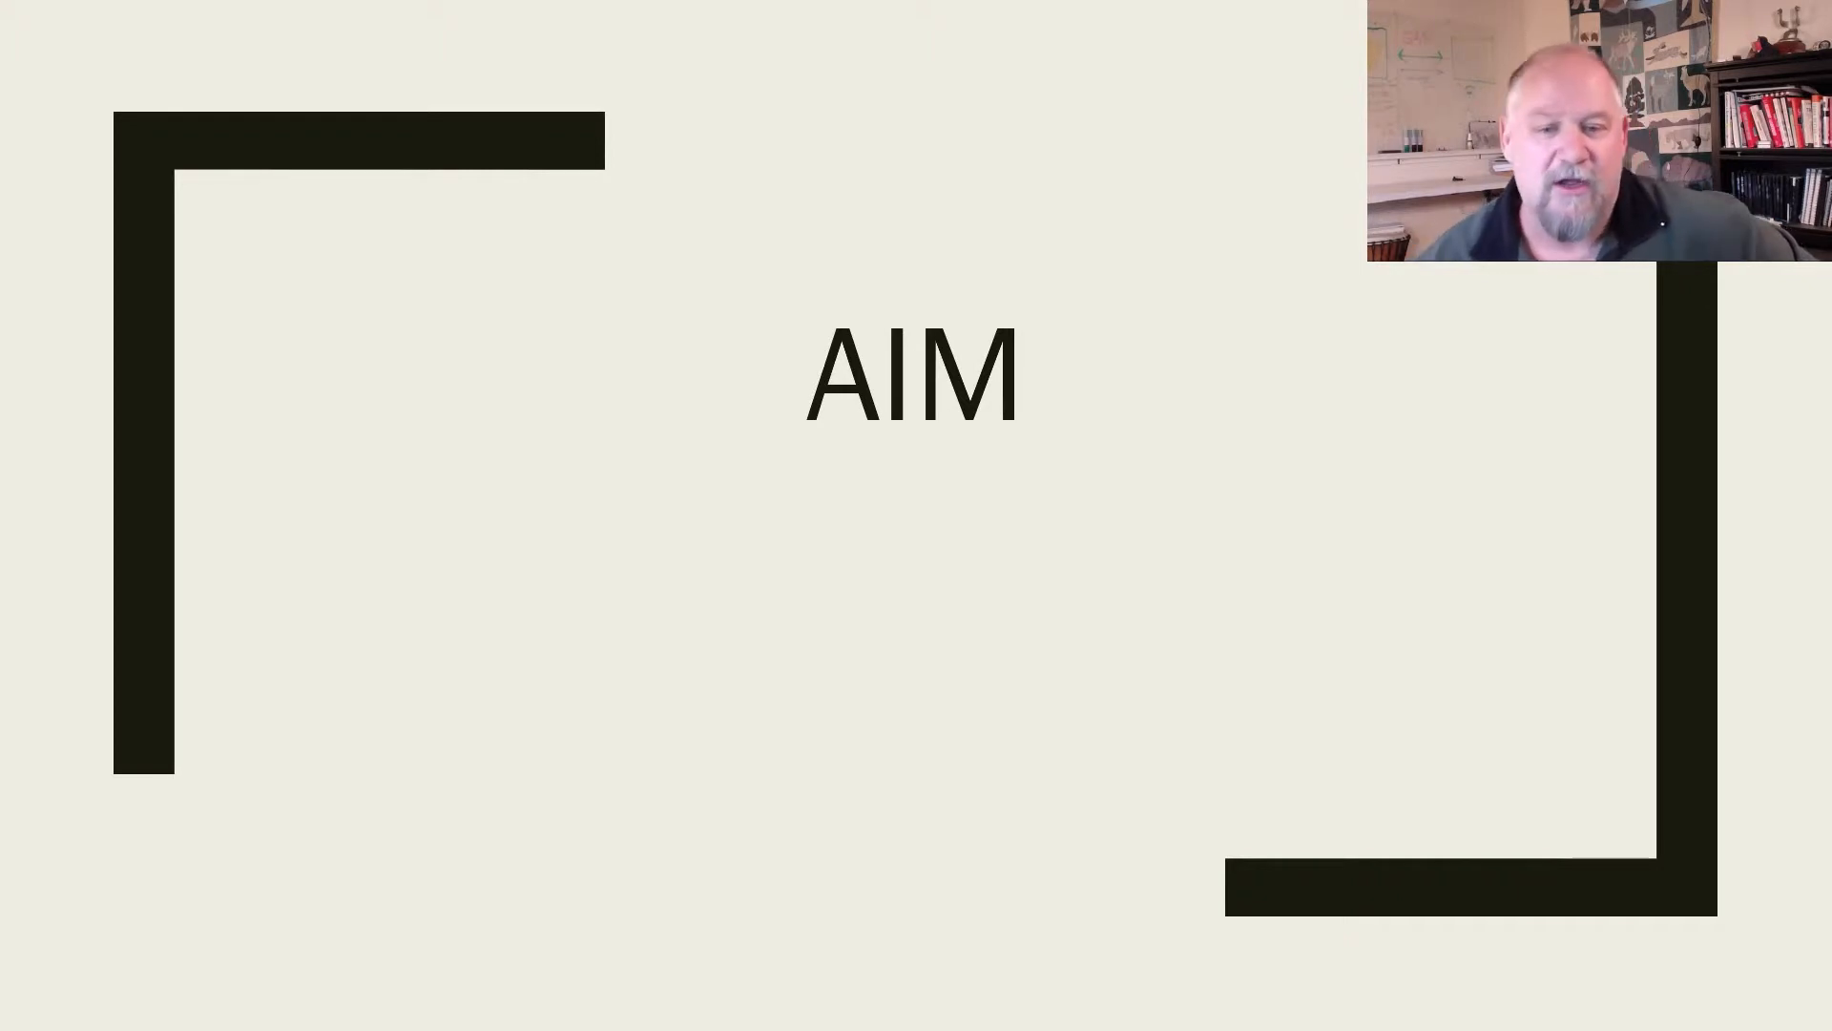